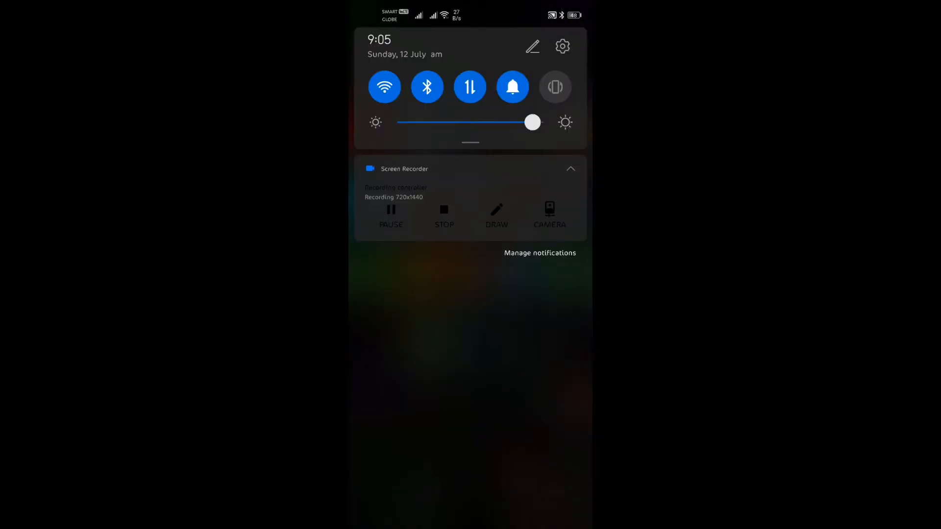
# Step: Long-press the Wi-Fi quick settings tile to reach the available networks list
pyautogui.click(384, 87)
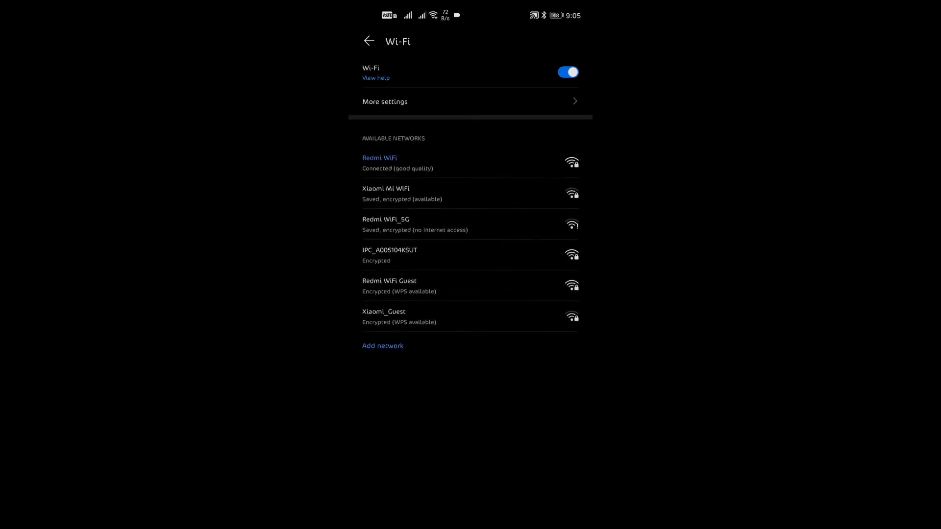
# Step: Join the IPC_A005104KSUT camera hotspot with its password and return to Sricam
pyautogui.click(390, 254)
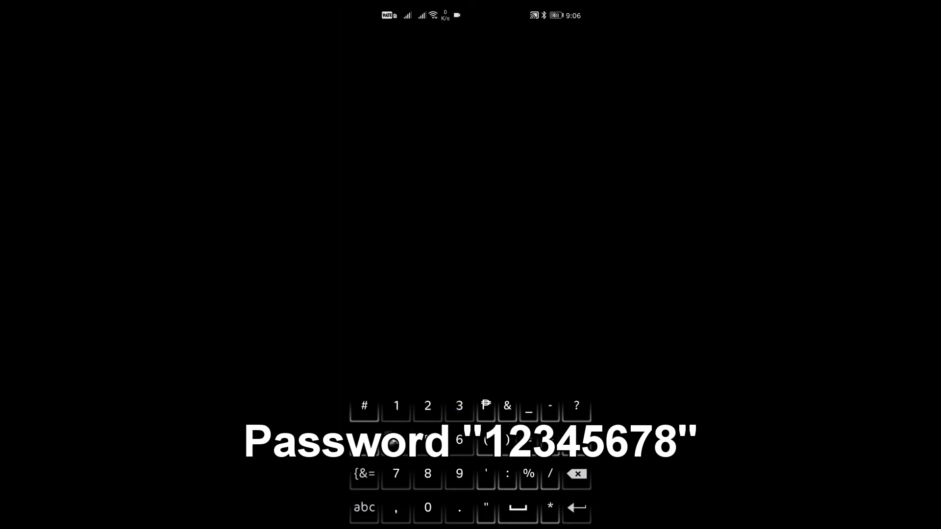
pyautogui.click(548, 366)
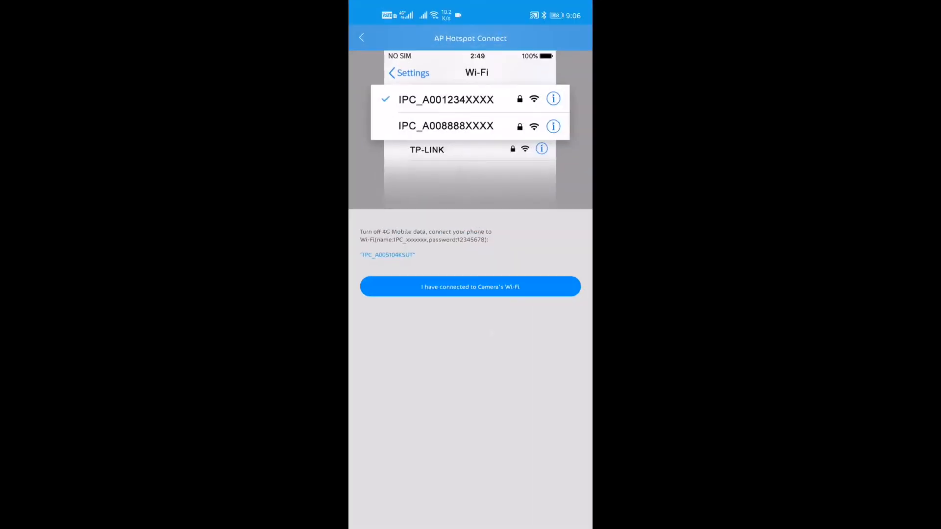
# Step: Confirm 'I have connected to Camera's Wi-Fi' to reach the empty Device page
pyautogui.click(470, 286)
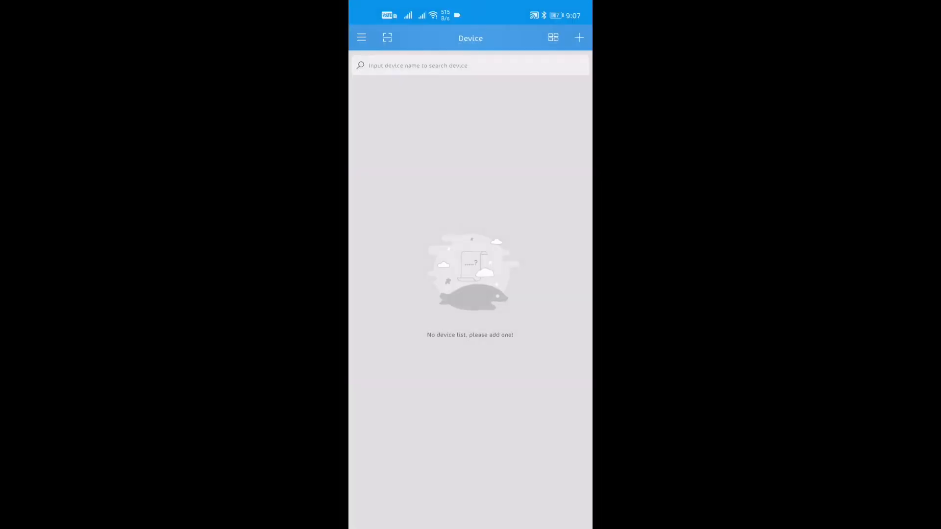
# Step: Add camera A005104KSUT named 'Front Gate Outdoor Cam' via the + button
pyautogui.click(577, 38)
pyautogui.write('Front Gate Outdoor Cam')
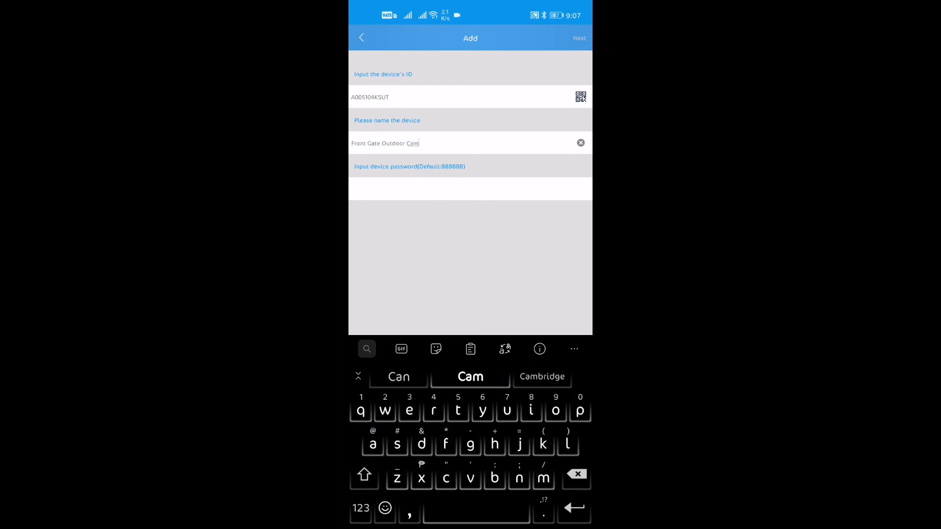
pyautogui.click(470, 188)
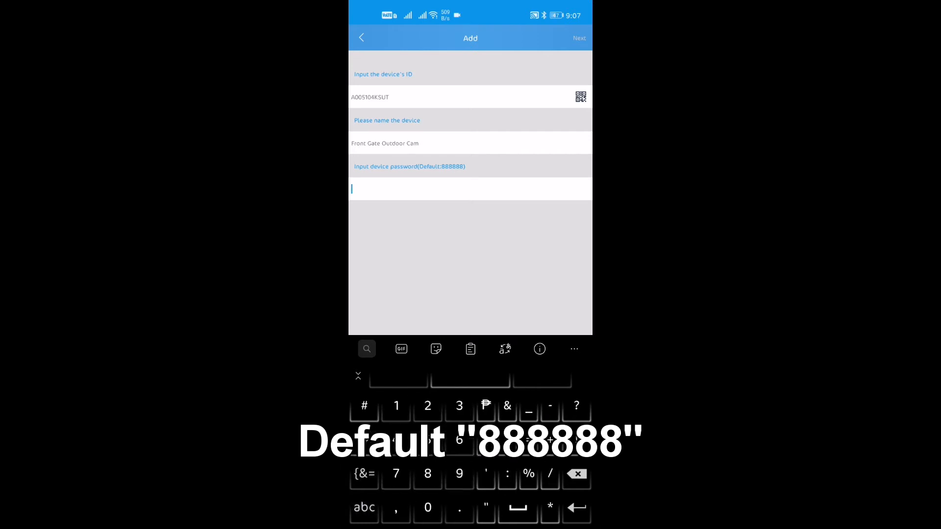
pyautogui.click(428, 473)
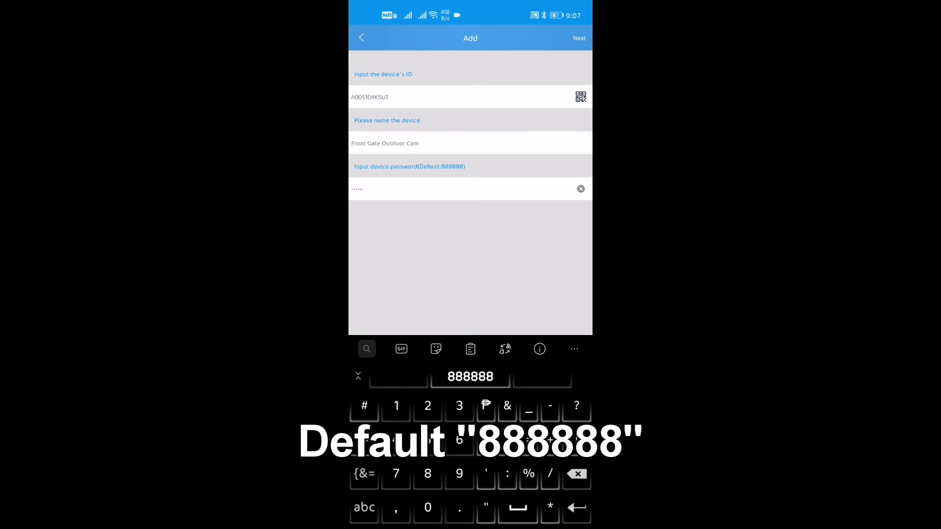
pyautogui.click(578, 38)
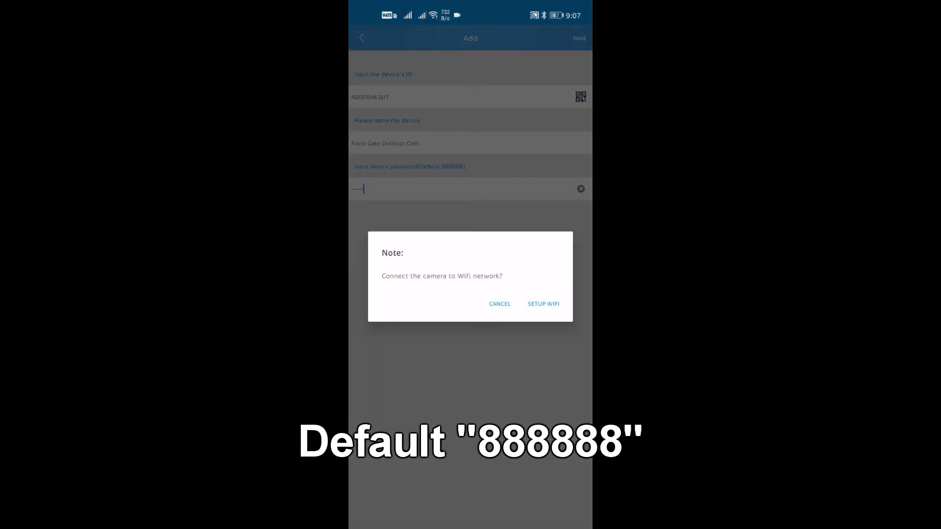
pyautogui.click(544, 304)
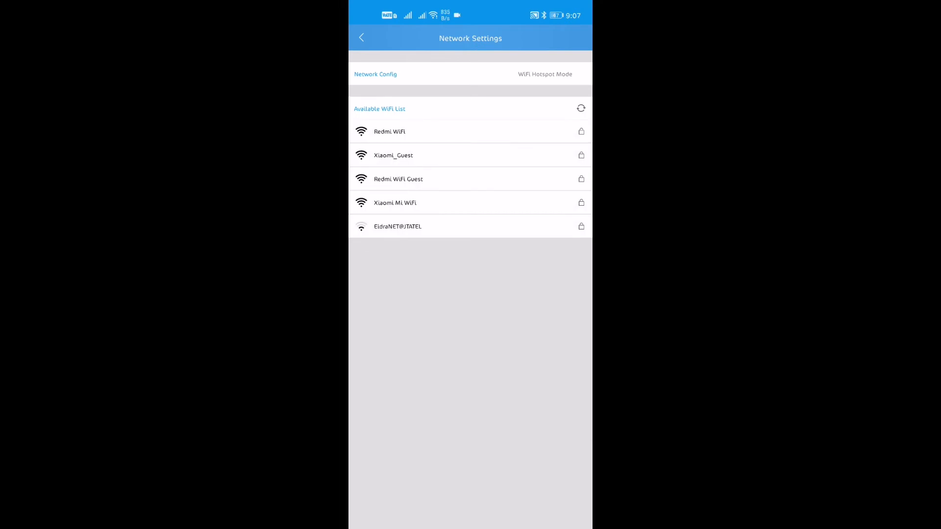
# Step: Connect the camera to Redmi WiFi with its password and save the settings
pyautogui.click(389, 131)
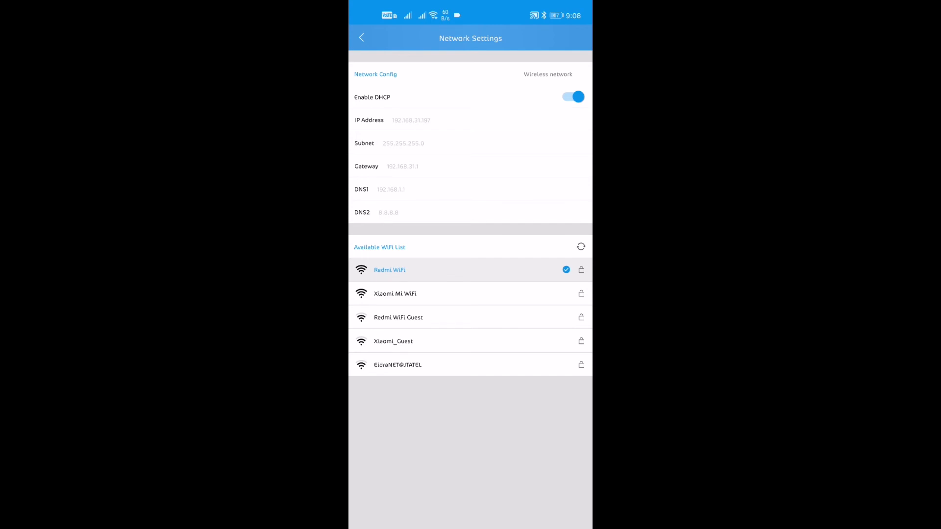
pyautogui.click(361, 37)
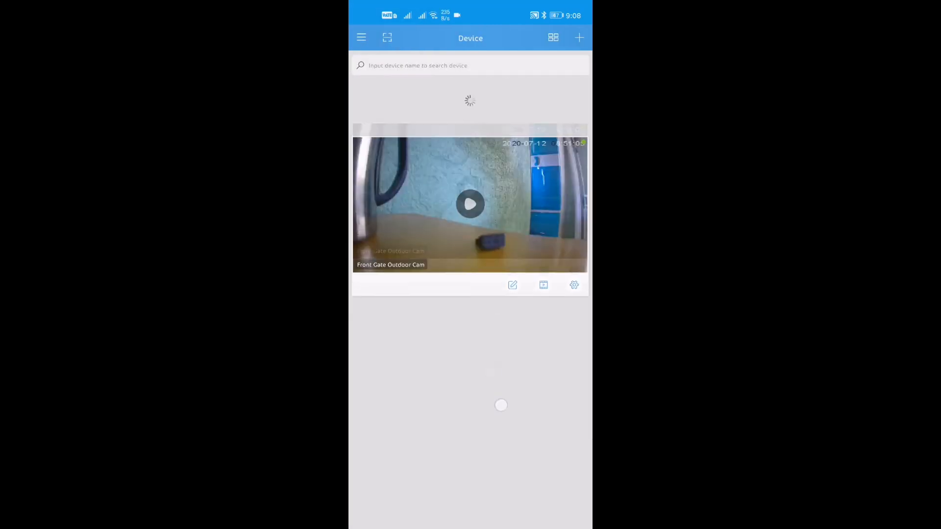
# Step: Play the Front Gate Outdoor Cam thumbnail to open its live view
pyautogui.click(470, 204)
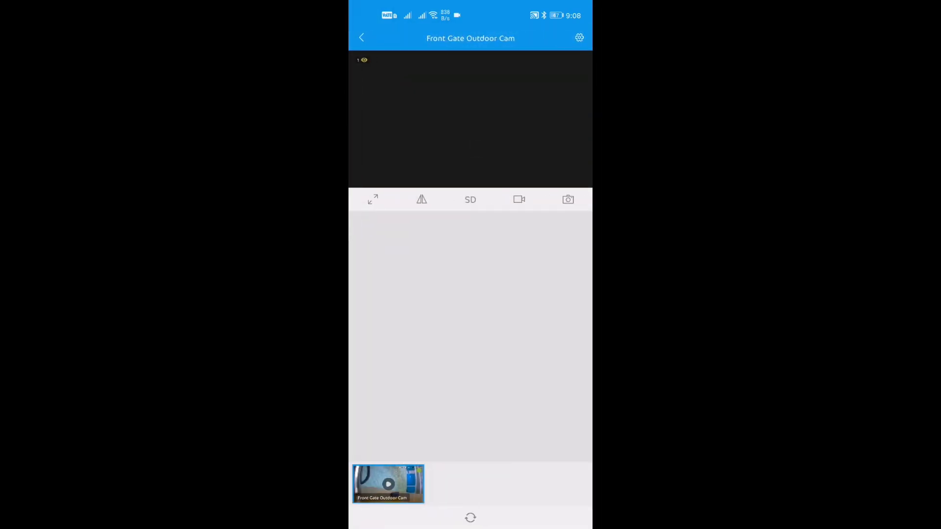